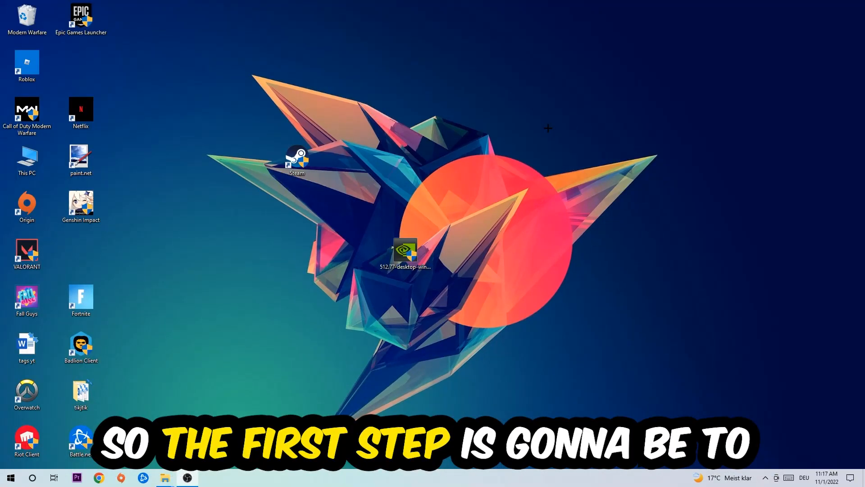
mouse_move(396, 187)
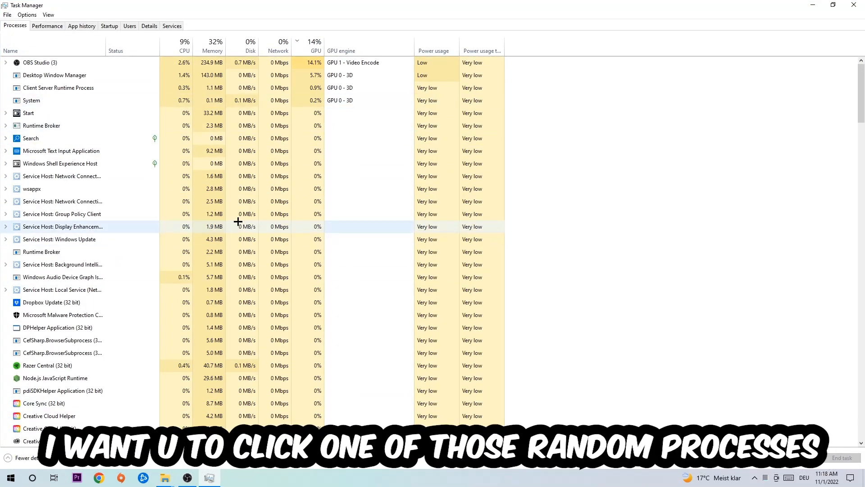
Select a few background processes, ending on Microsoft Text Input Application with its End task menu shown.
left_click(62, 200)
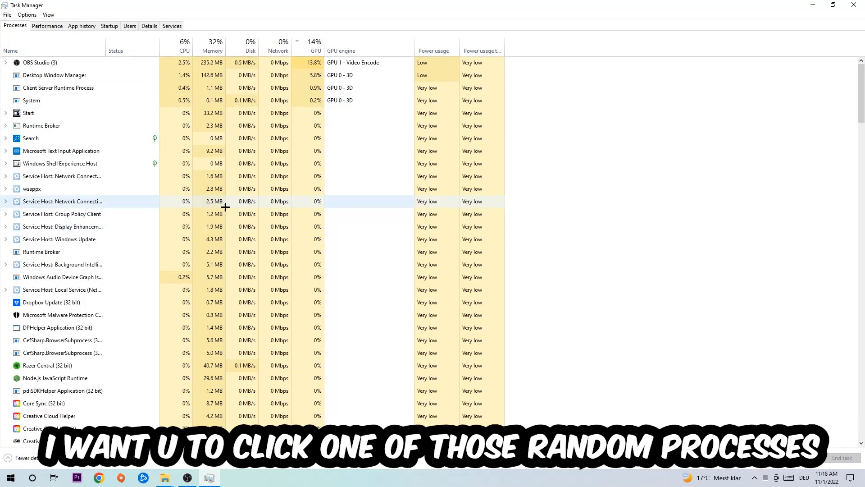
left_click(61, 150)
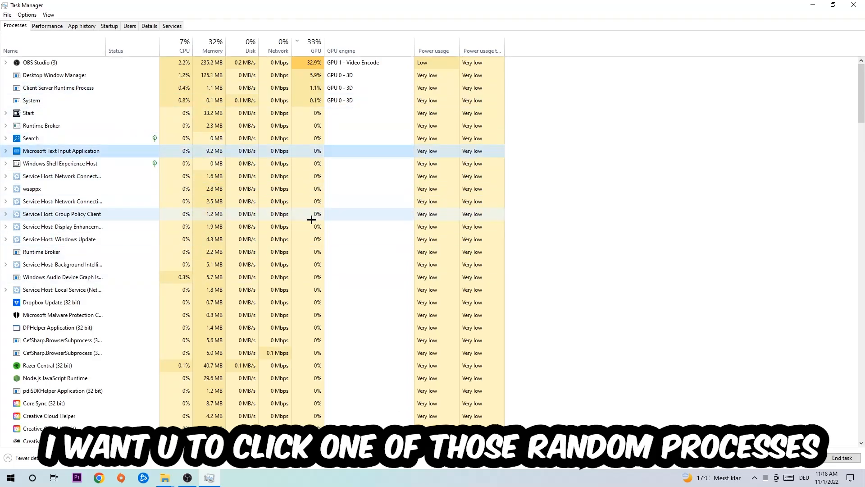
left_click(62, 226)
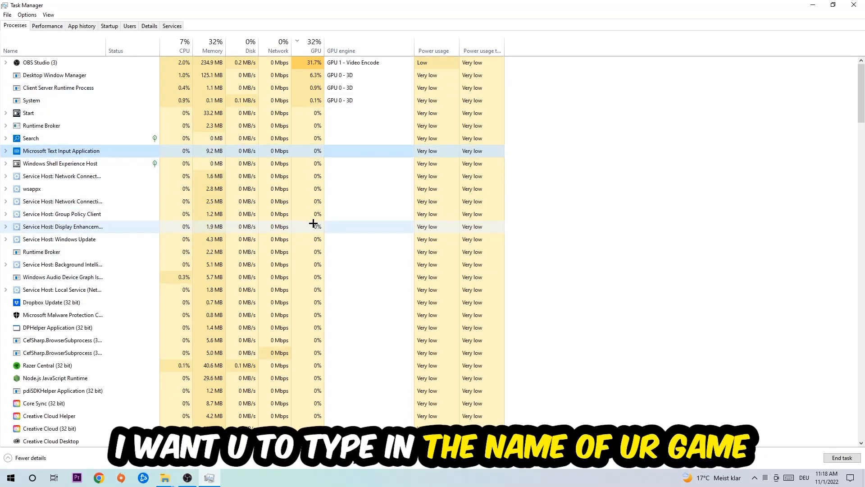
mouse_move(185, 176)
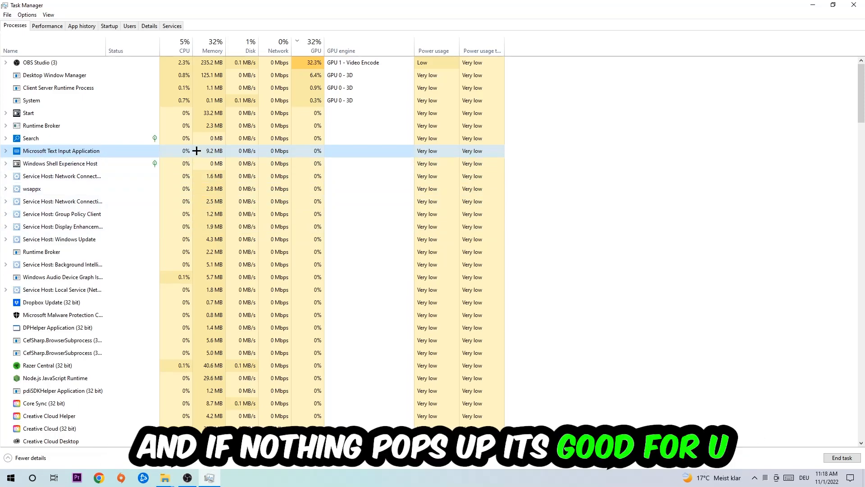
right_click(62, 151)
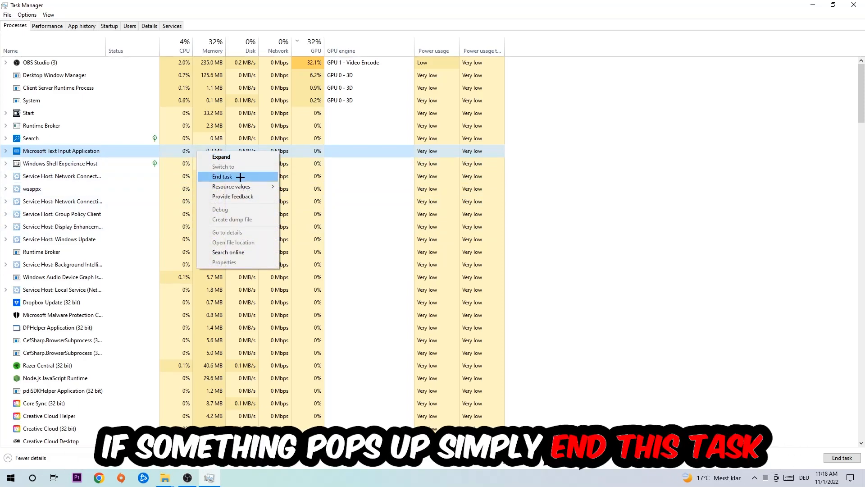
mouse_move(238, 177)
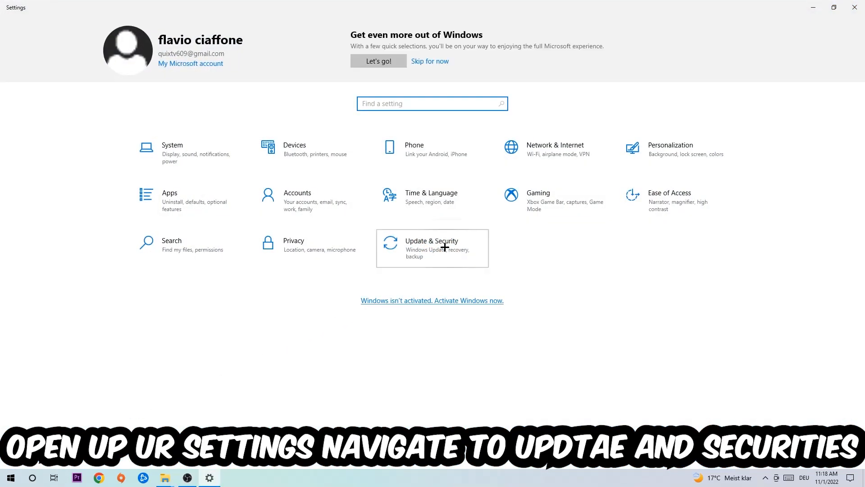
Go to Update & Security to show the Windows Update page reporting the PC is up to date.
left_click(432, 247)
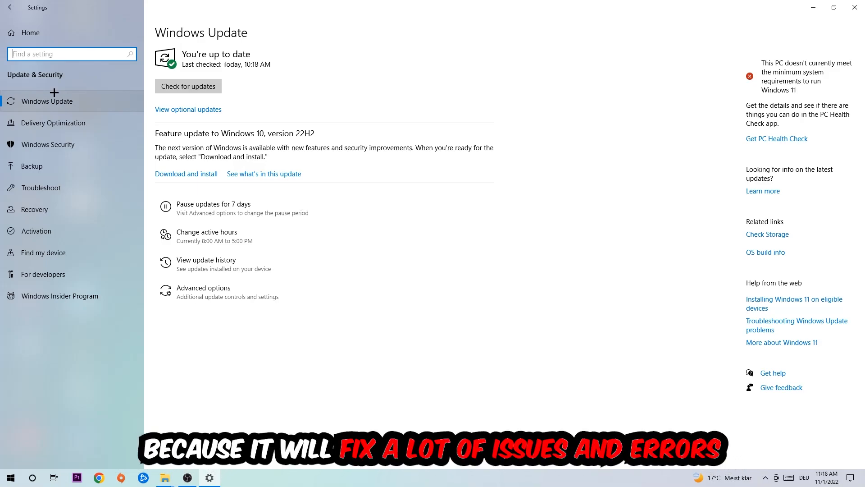
mouse_move(384, 57)
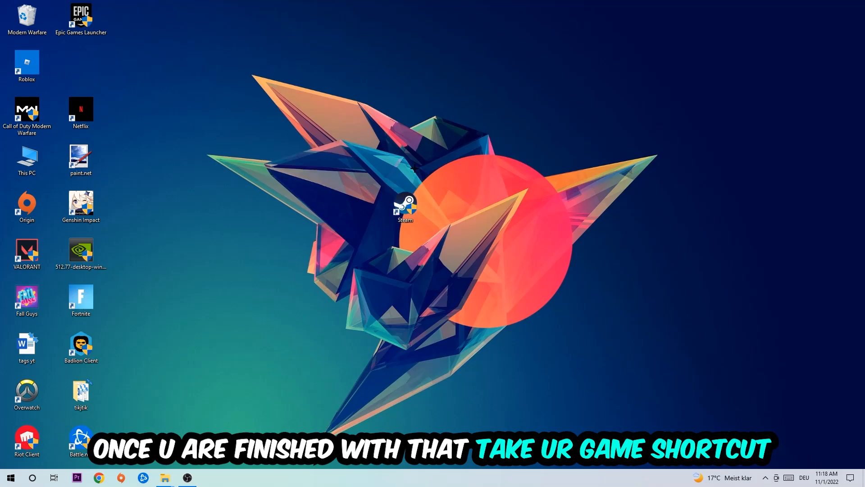
Bring up the Steam desktop shortcut's Properties dialog.
left_click(404, 208)
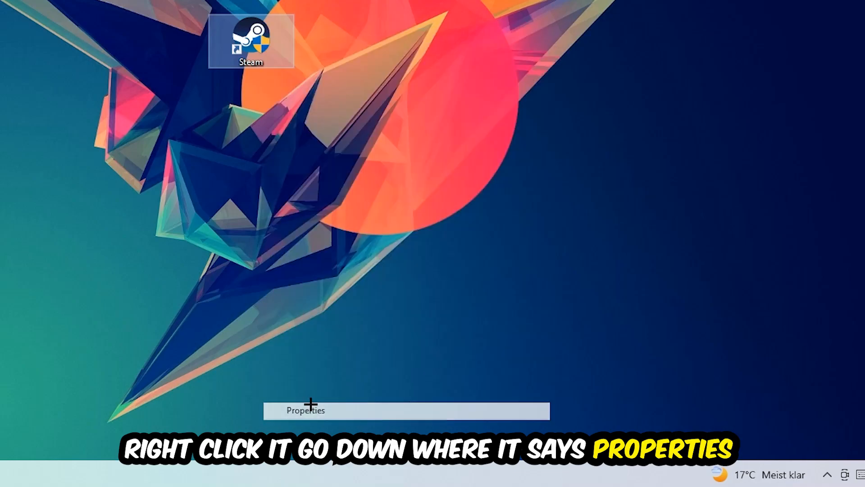
left_click(305, 409)
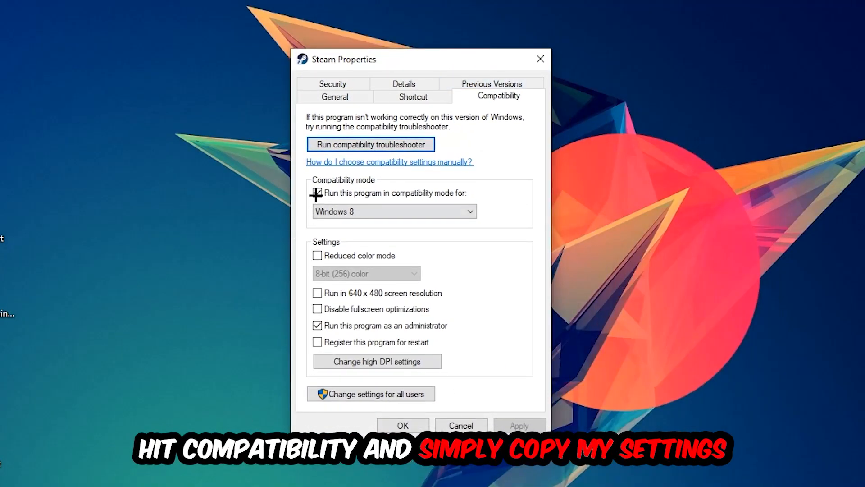
Enable Windows 8 compatibility mode for the Steam shortcut alongside Run as administrator.
left_click(318, 193)
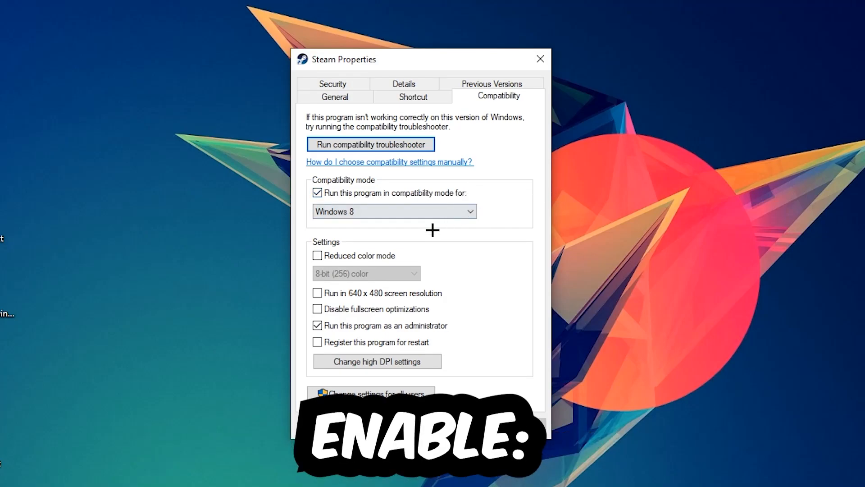
mouse_move(343, 324)
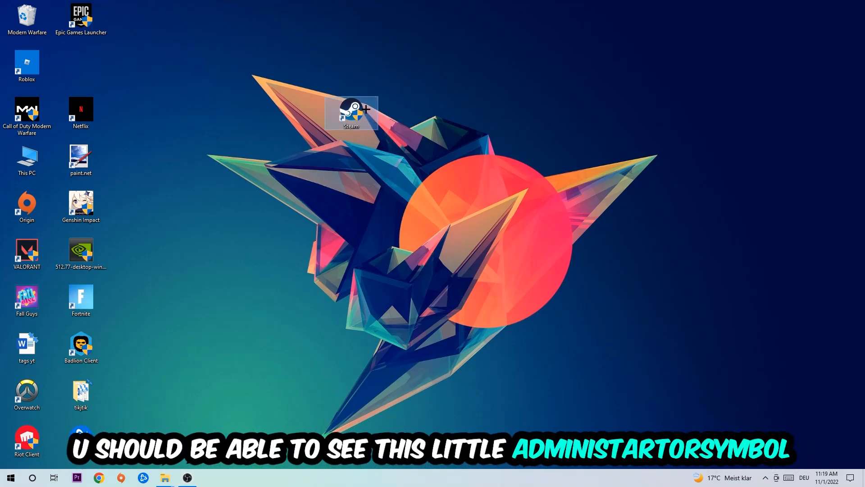
mouse_move(351, 113)
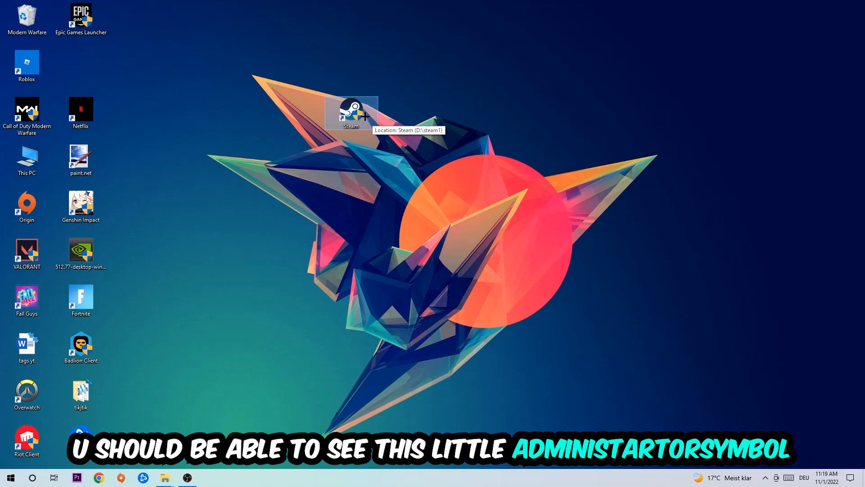